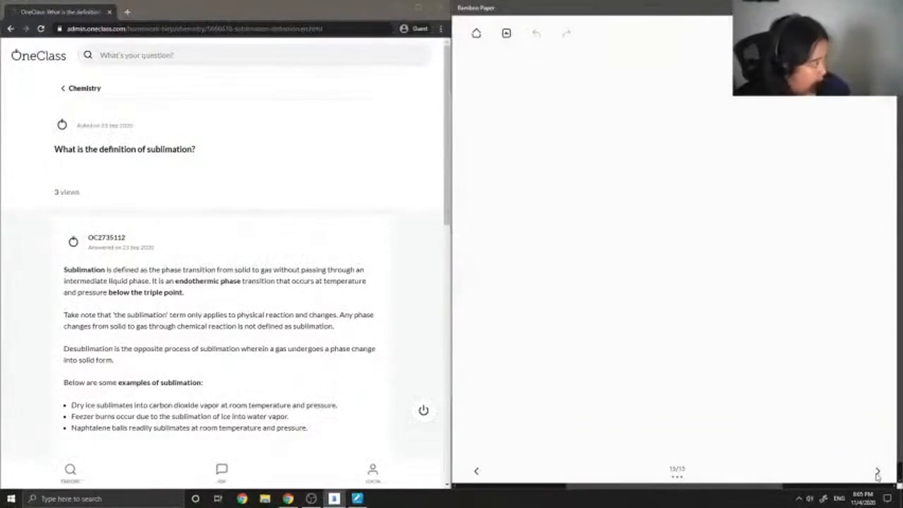
{"action": "mouse_move", "coordinate": [711, 19]}
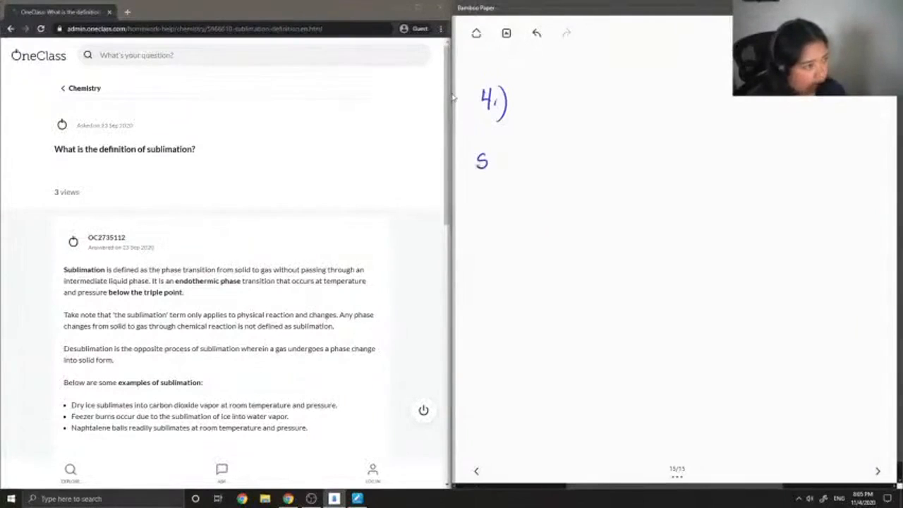
Step: Handwrite '4.) Sublimation → phase transition' at the top of the page
{"action": "type", "text": "ubli"}
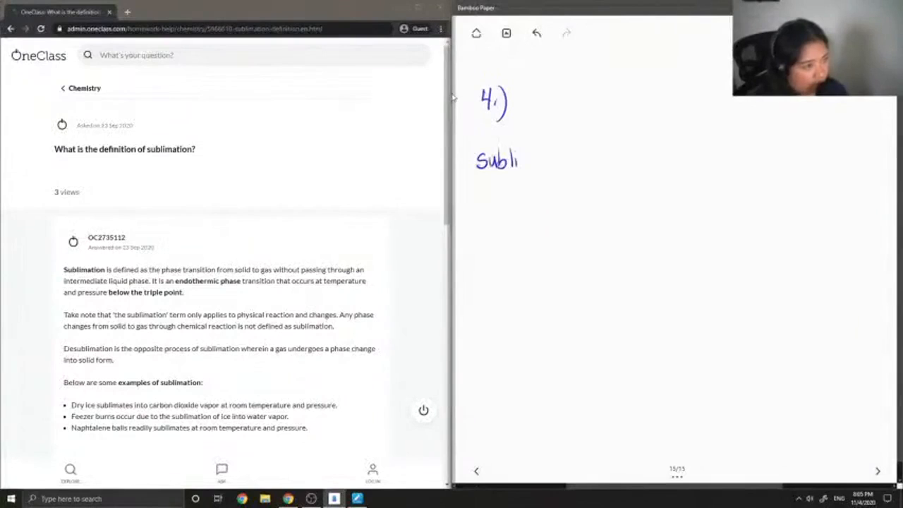
{"action": "type", "text": "mal"}
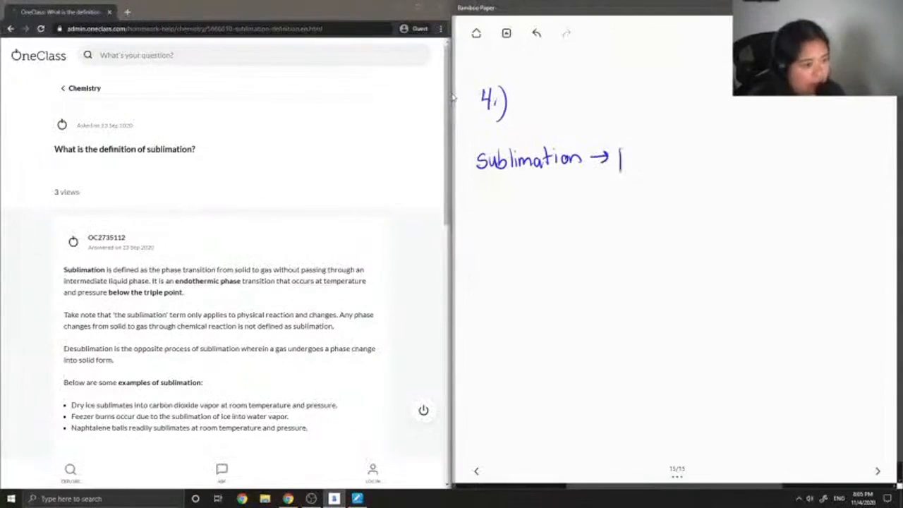
{"action": "left_click_drag", "start_coordinate": [621, 155], "coordinate": [660, 156]}
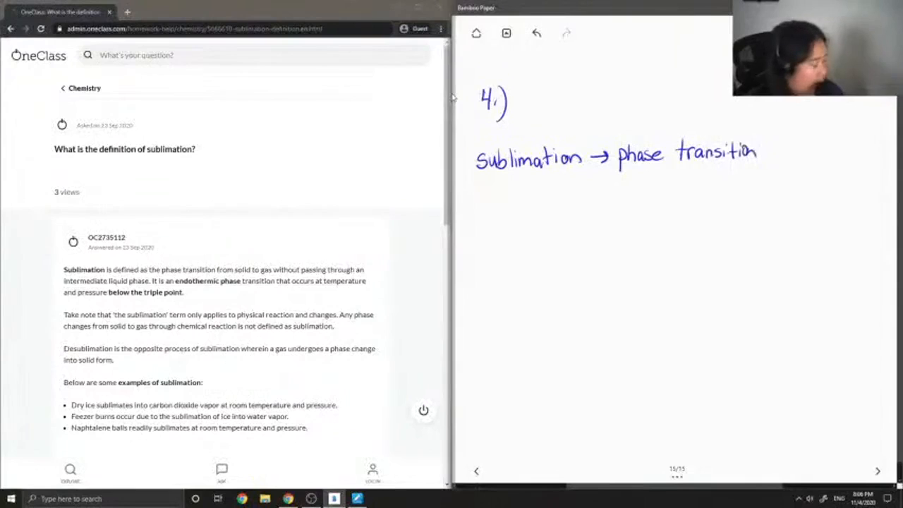
Step: Write 'from solid to gas' below and draw an arrow starting the second point
{"action": "left_click_drag", "start_coordinate": [600, 176], "coordinate": [601, 194]}
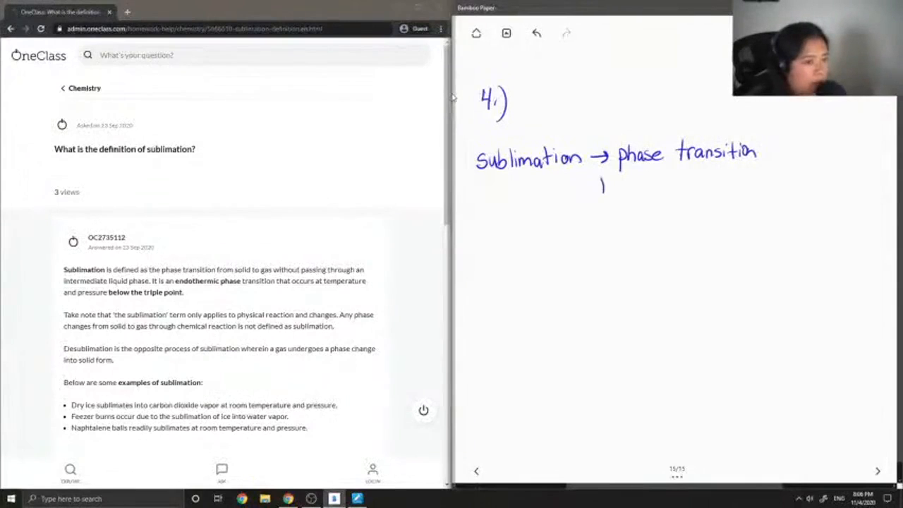
{"action": "type", "text": "From"}
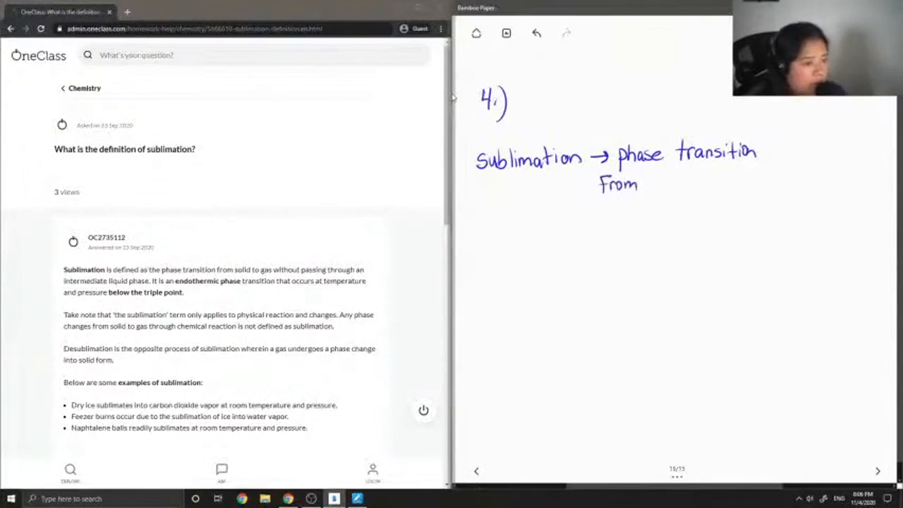
{"action": "type", "text": "soli"}
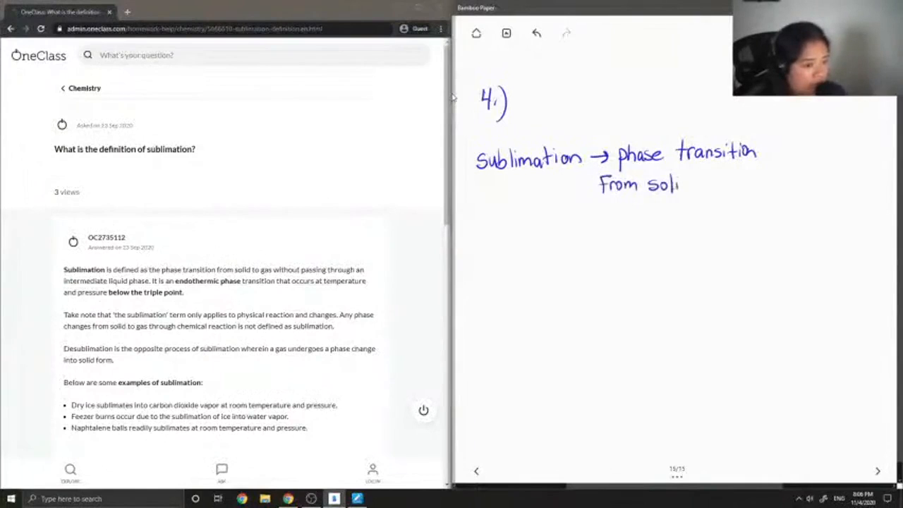
{"action": "type", "text": "d to"}
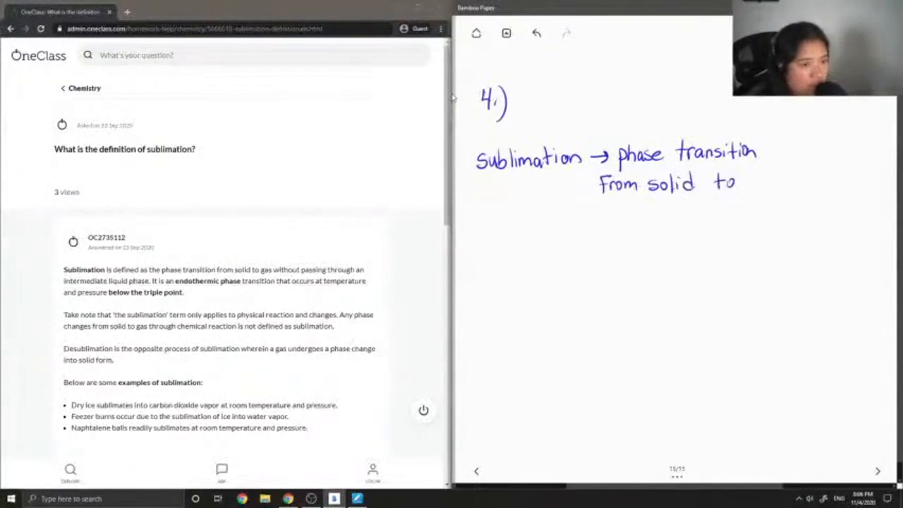
{"action": "type", "text": "gas"}
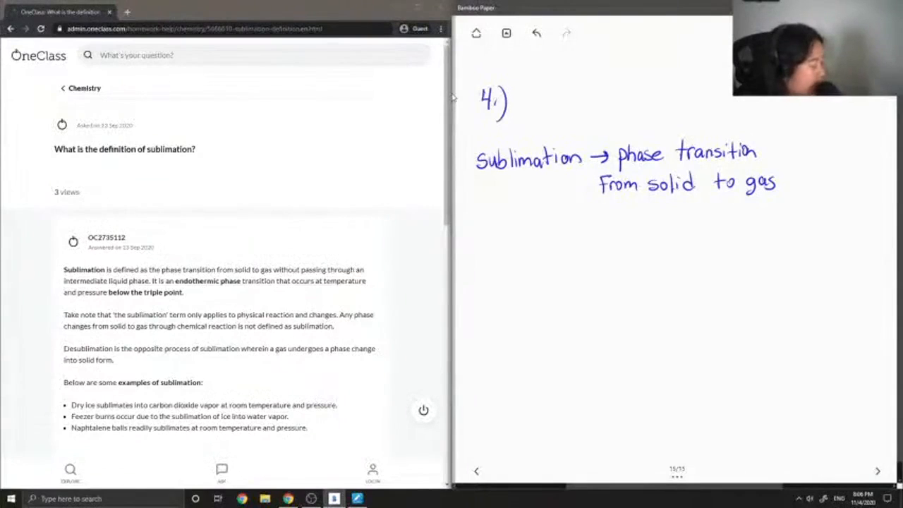
{"action": "left_click_drag", "start_coordinate": [544, 220], "coordinate": [565, 220]}
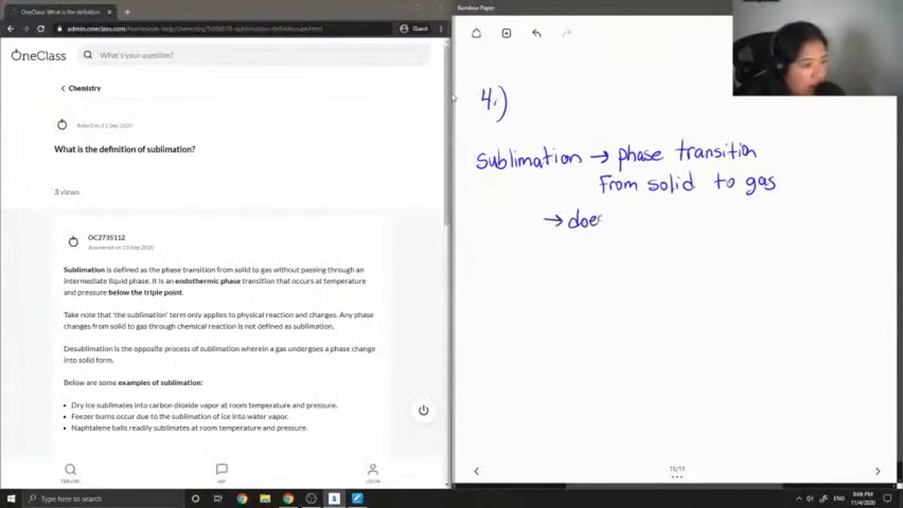
Step: Handwrite 'doesn't pass through a liquid phase' after the arrow and underline Sublimation
{"action": "type", "text": "snt"}
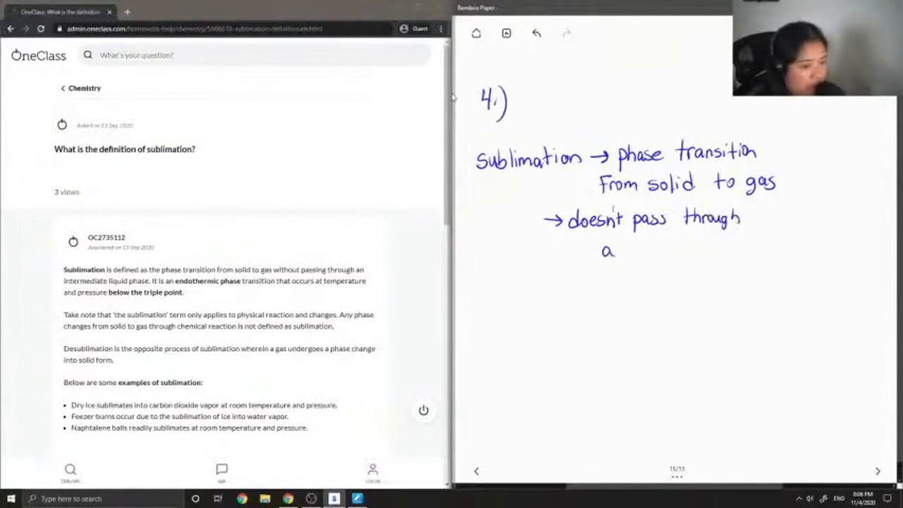
{"action": "type", "text": "liquid P"}
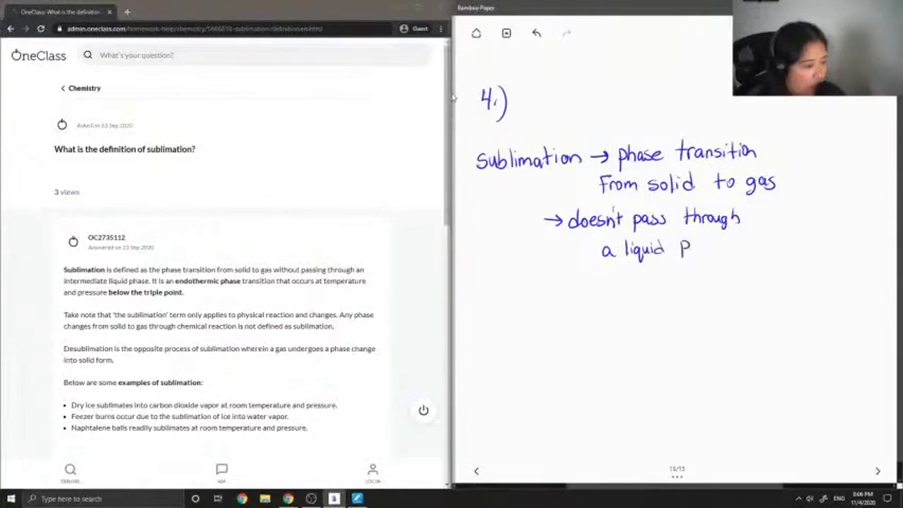
{"action": "type", "text": "hase"}
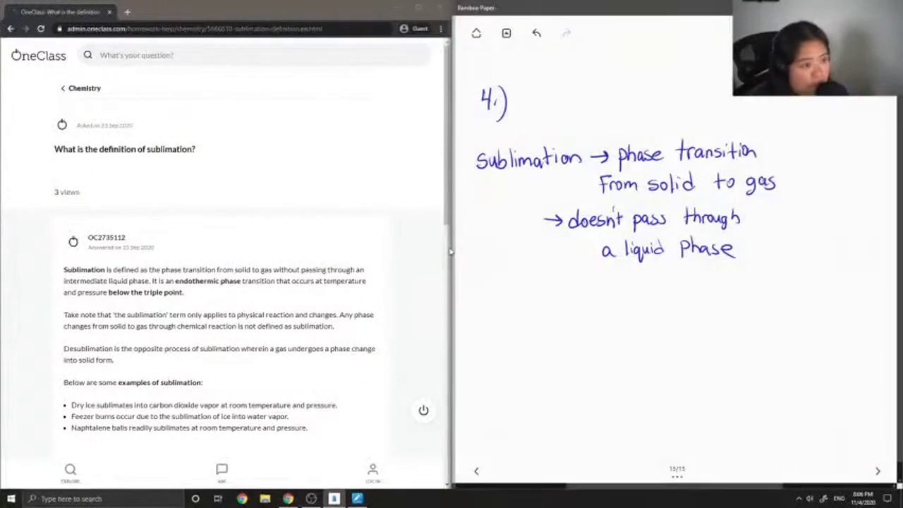
{"action": "left_click_drag", "start_coordinate": [480, 175], "coordinate": [579, 171]}
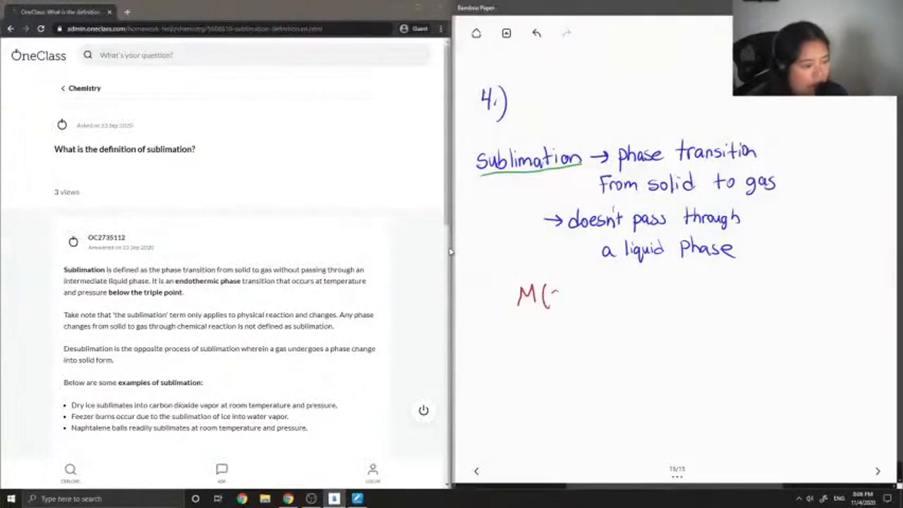
Step: Write the red example M(s) → M(g) with 'sublimation' above the arrow
{"action": "left_click_drag", "start_coordinate": [557, 296], "coordinate": [670, 293]}
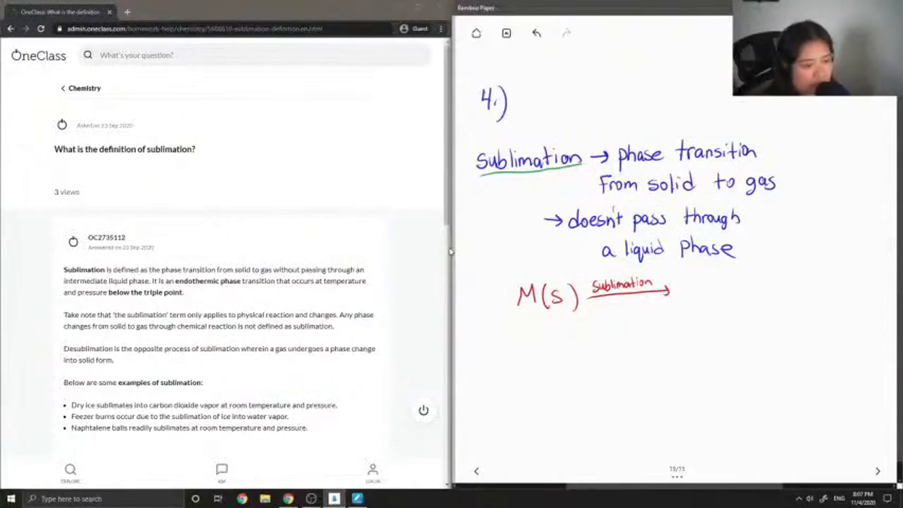
{"action": "left_click_drag", "start_coordinate": [678, 293], "coordinate": [685, 279]}
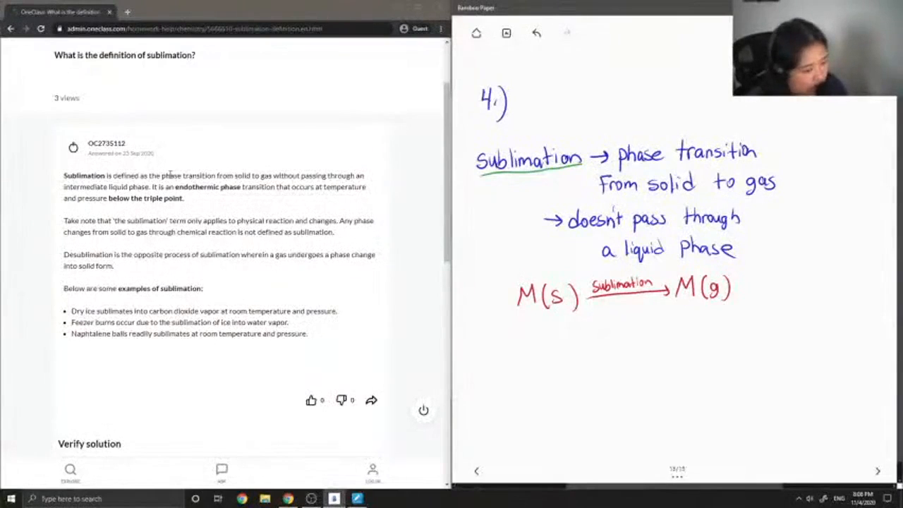
Step: Scroll to the Verify solution box and type 'This solution is correct! Great'
{"action": "scroll", "scroll_direction": "down", "scroll_amount": 3}
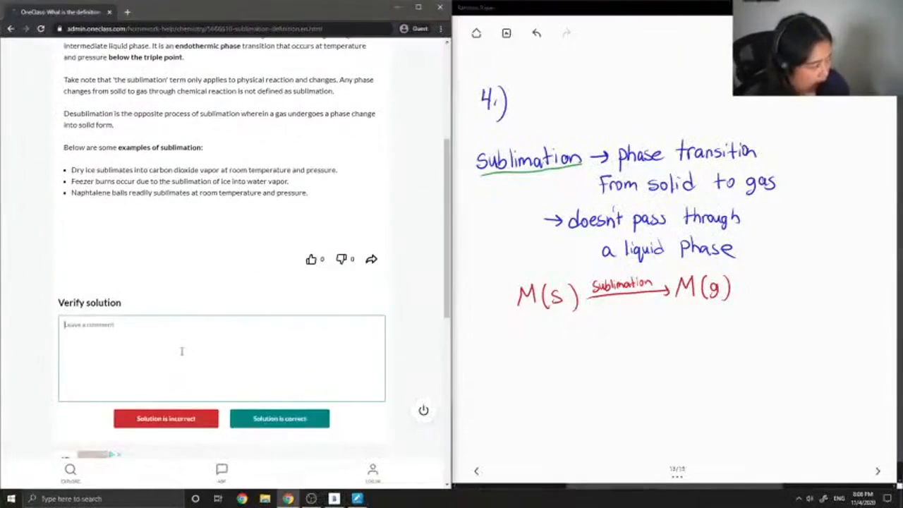
{"action": "type", "text": "This solution is correct!"}
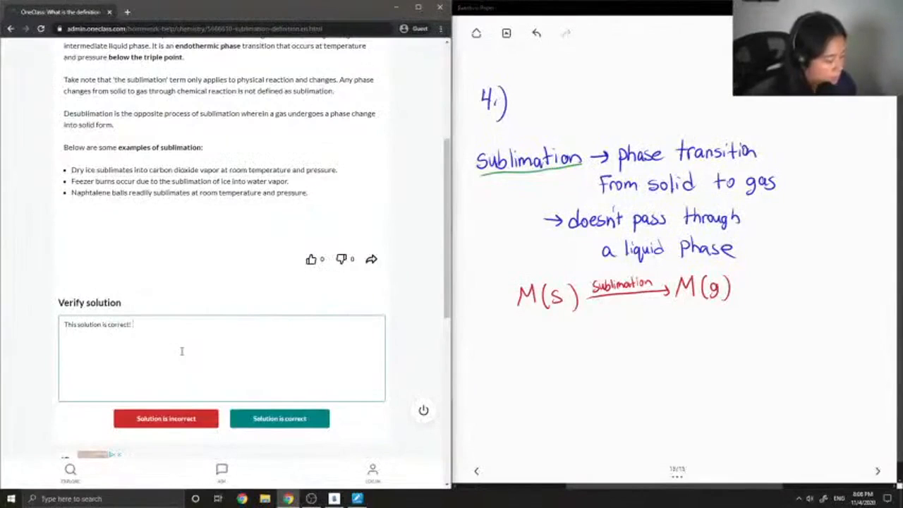
{"action": "type", "text": "Great"}
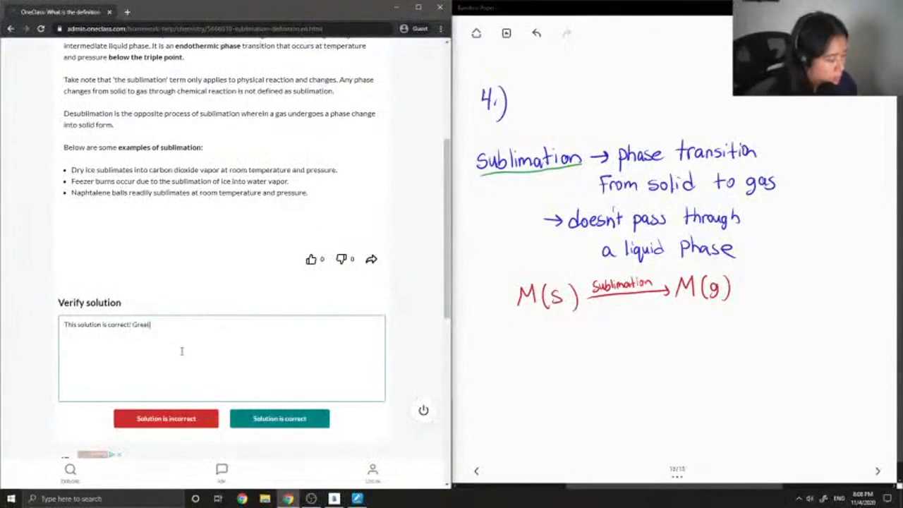